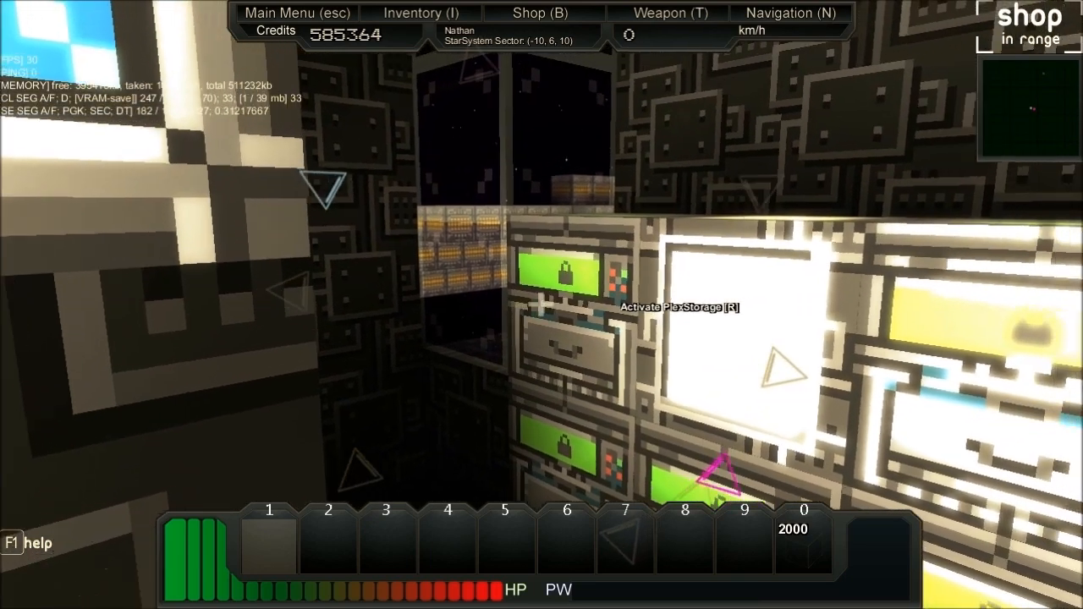
Open the PlexStorage inventory aboard Nathan's mothership to view its stored blocks.
key("r")
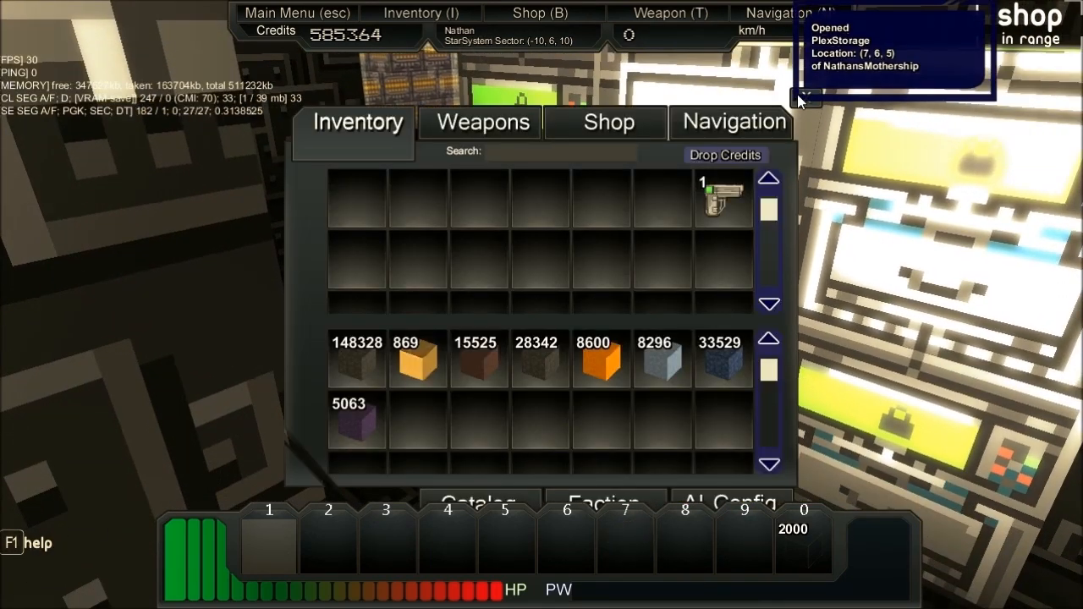
mouse_move(601, 364)
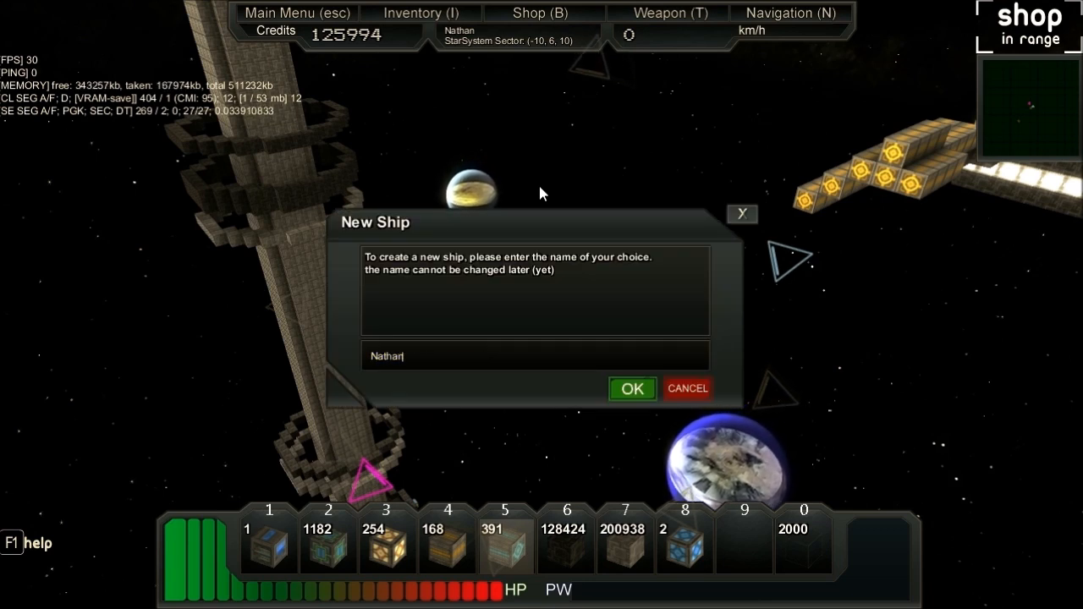
Name the new ship NathanFighter and enter its core in build mode.
left_click(632, 389)
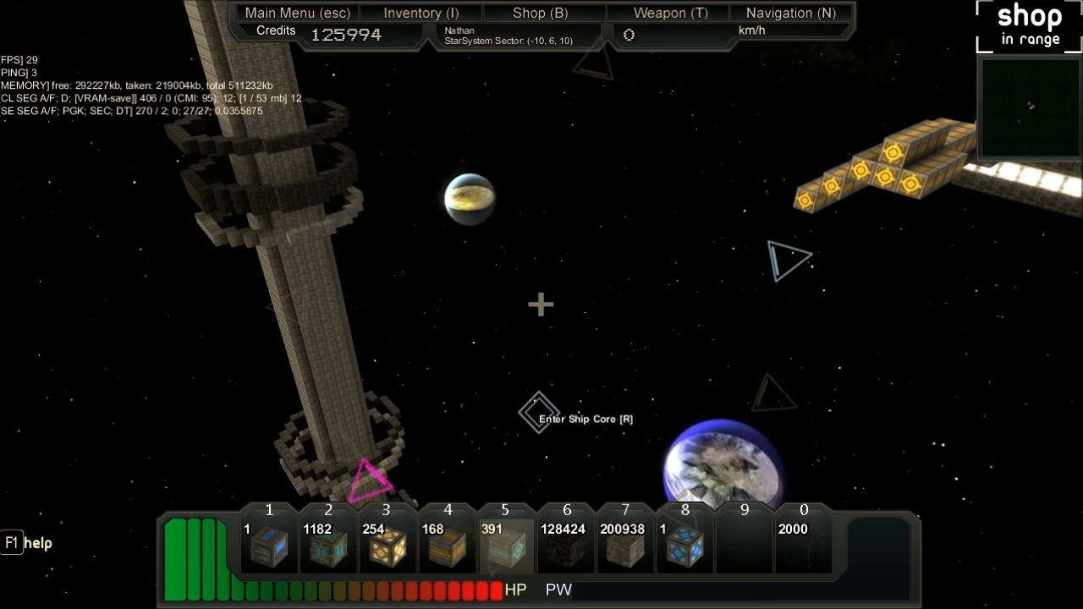
key("r")
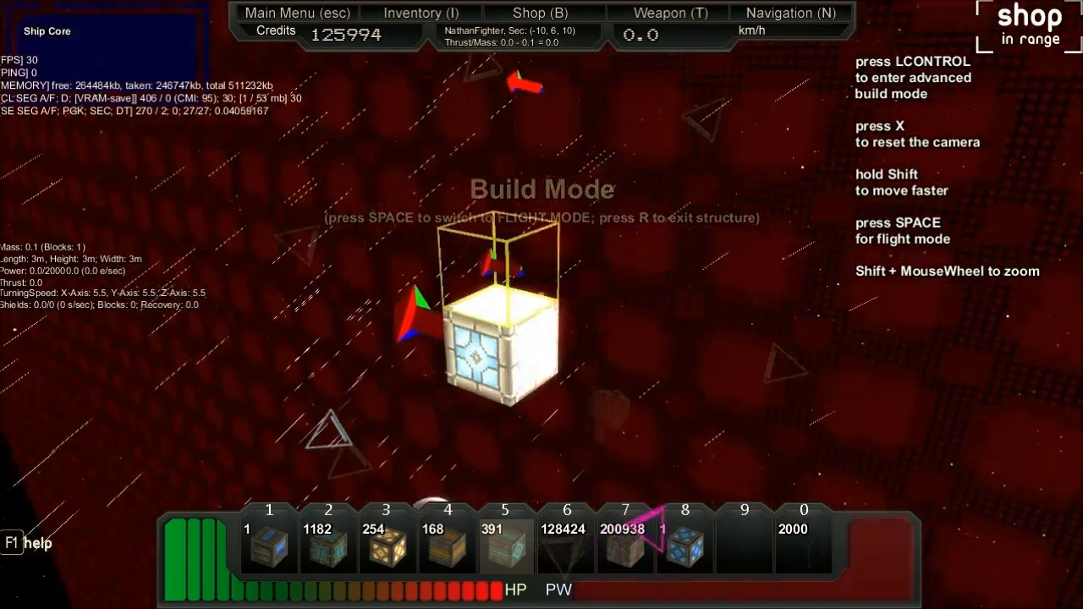
key("lctrl")
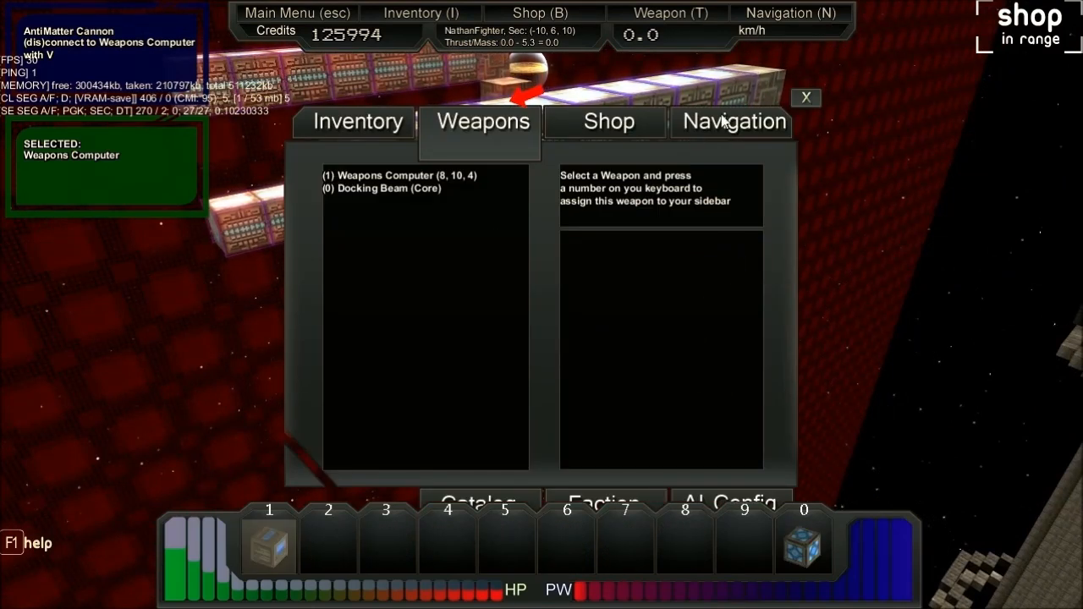
Close the Weapons overview of the linked AntiMatter cannons and resume building.
left_click(804, 98)
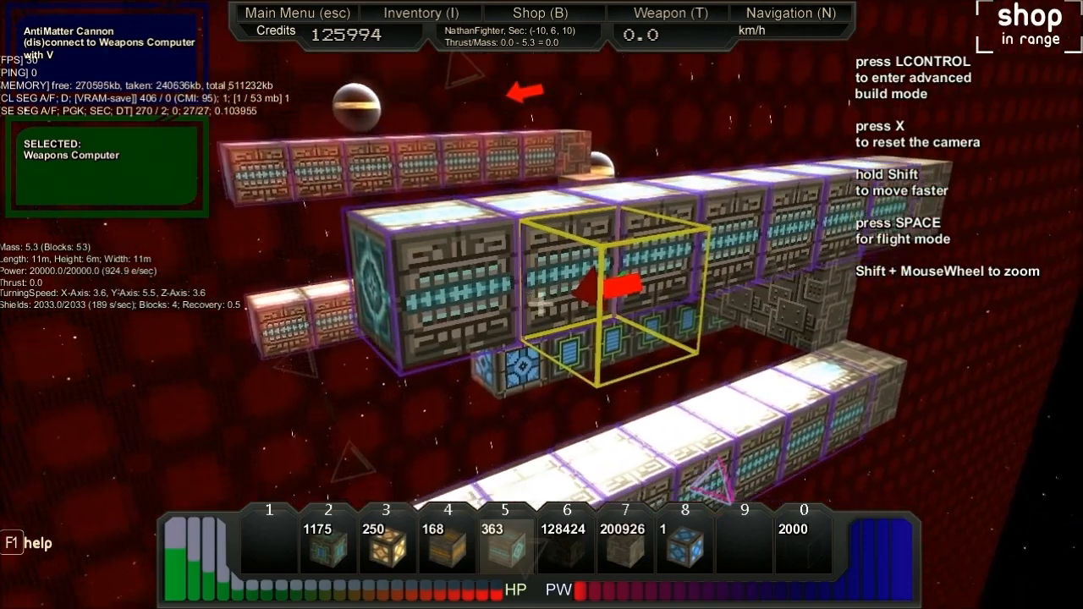
key("space")
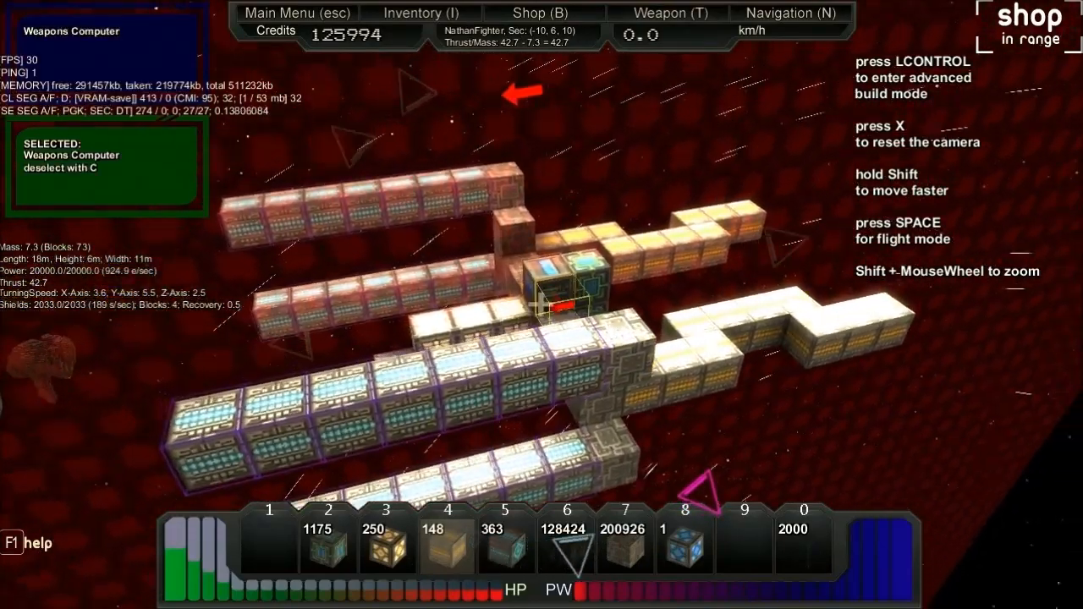
Switch NathanFighter from build mode into flight mode and back.
key("space")
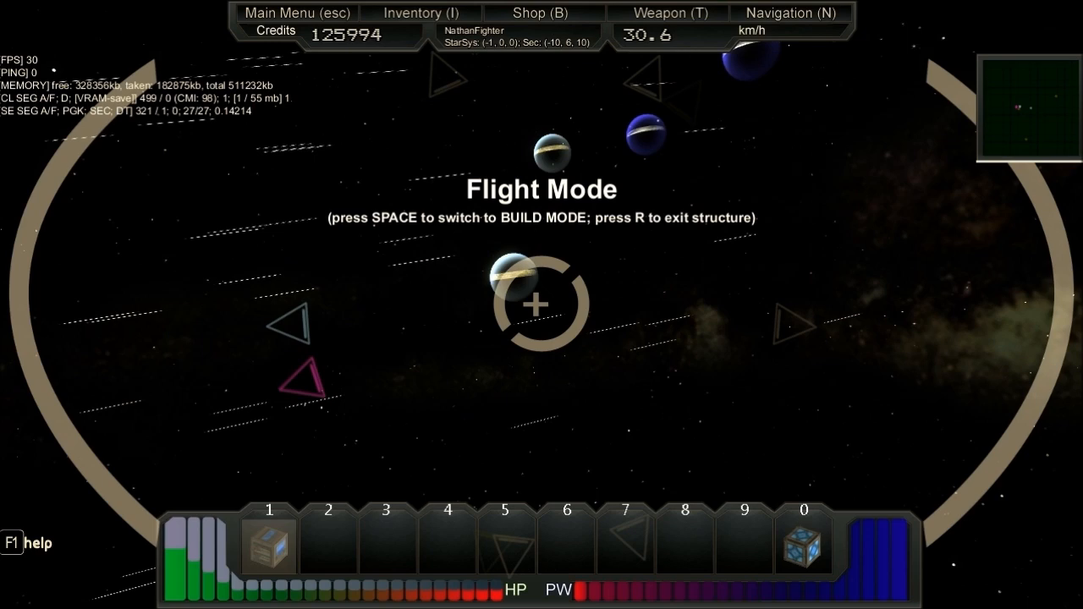
key("space")
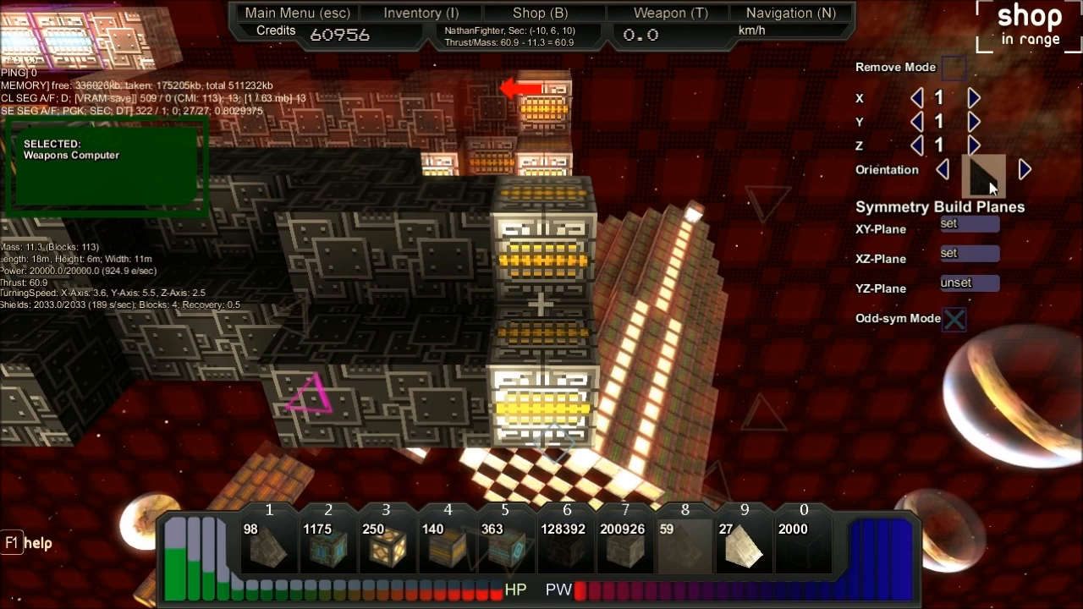
Change the orientation of the wedge blocks being placed on NathanFighter's hull.
left_click(1022, 170)
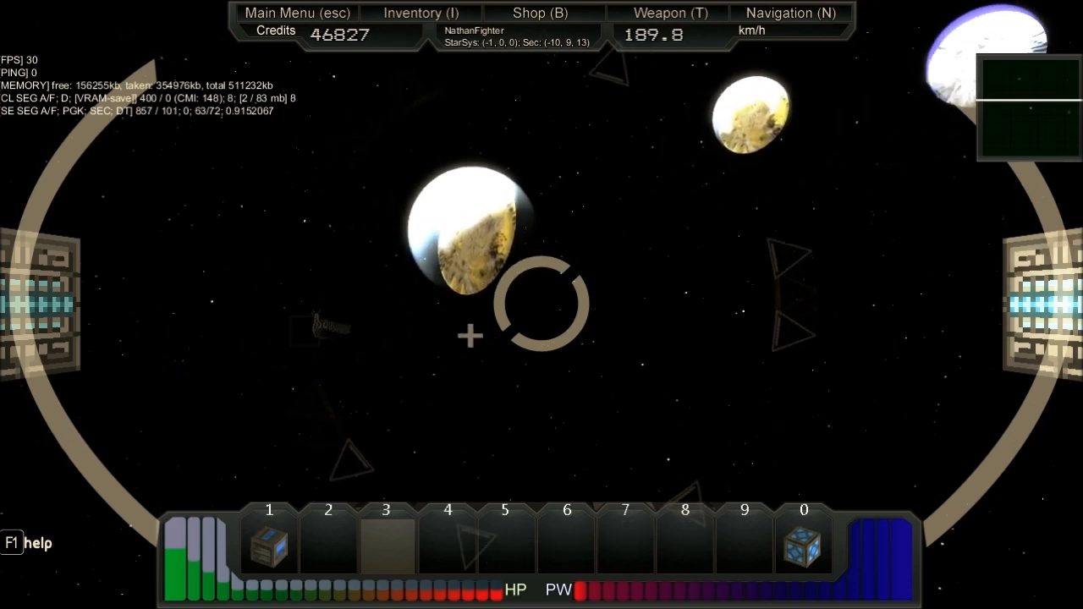
Set the first MOB_Isanth-VI [Pirates] ship as the navigation waypoint.
left_click(789, 13)
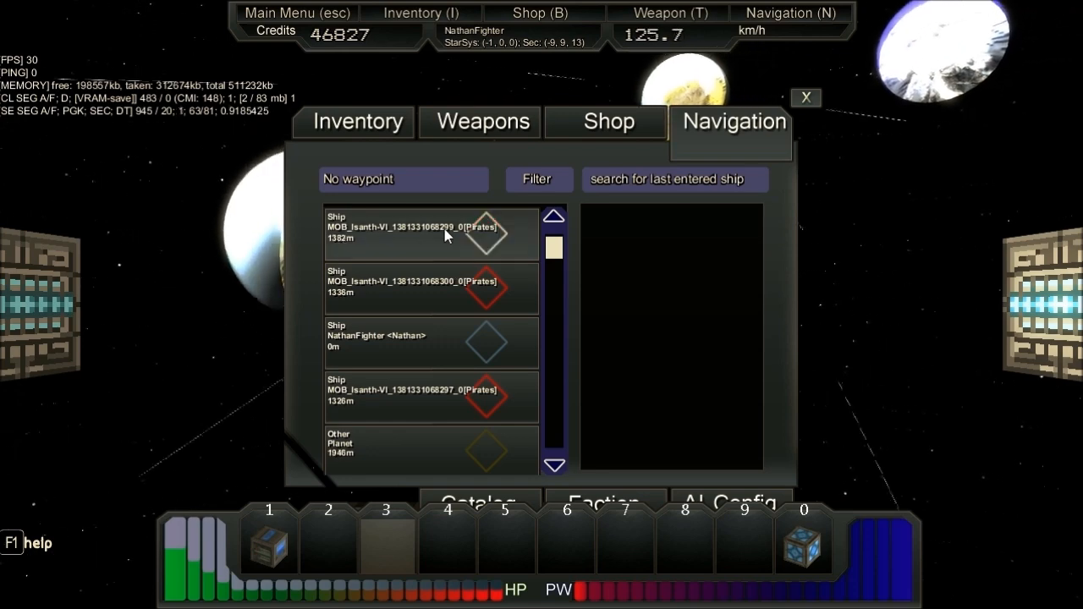
left_click(804, 97)
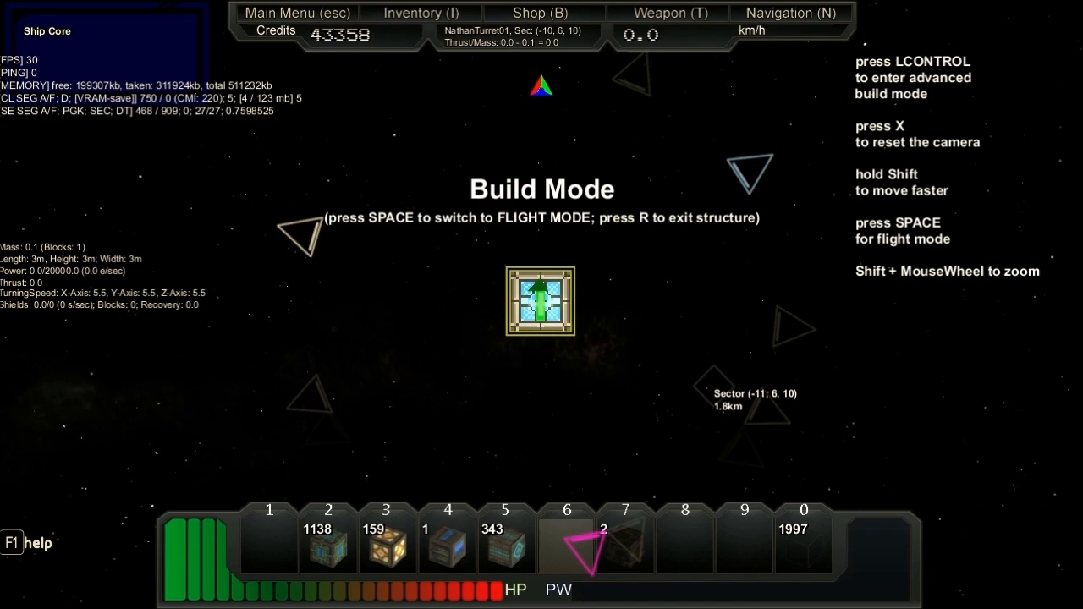
key("space")
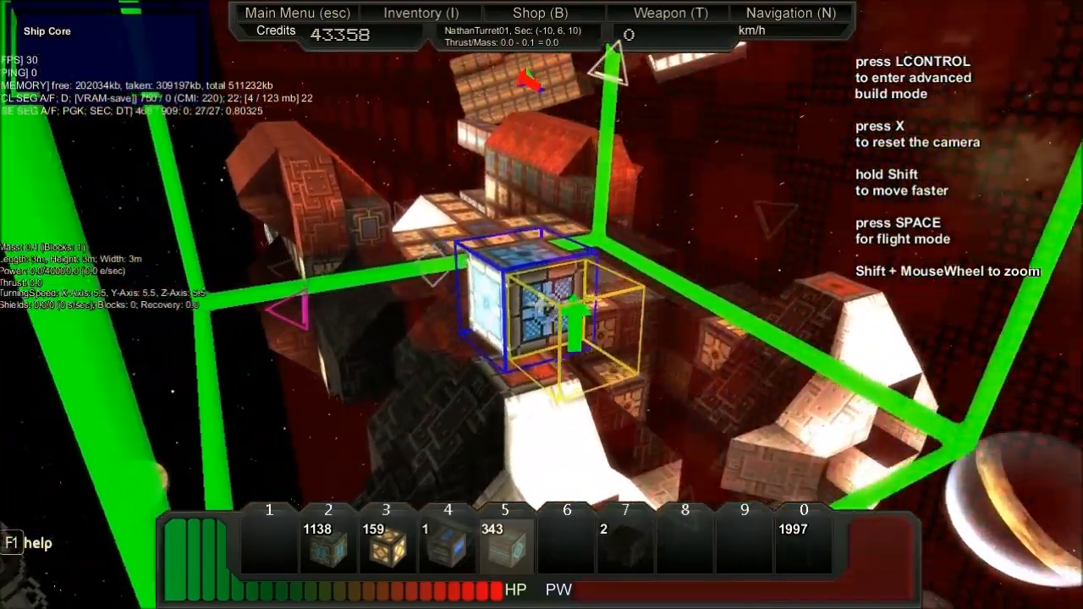
Show the advanced build panel on NathanTurret01 and change one of its settings.
key("lcontrol")
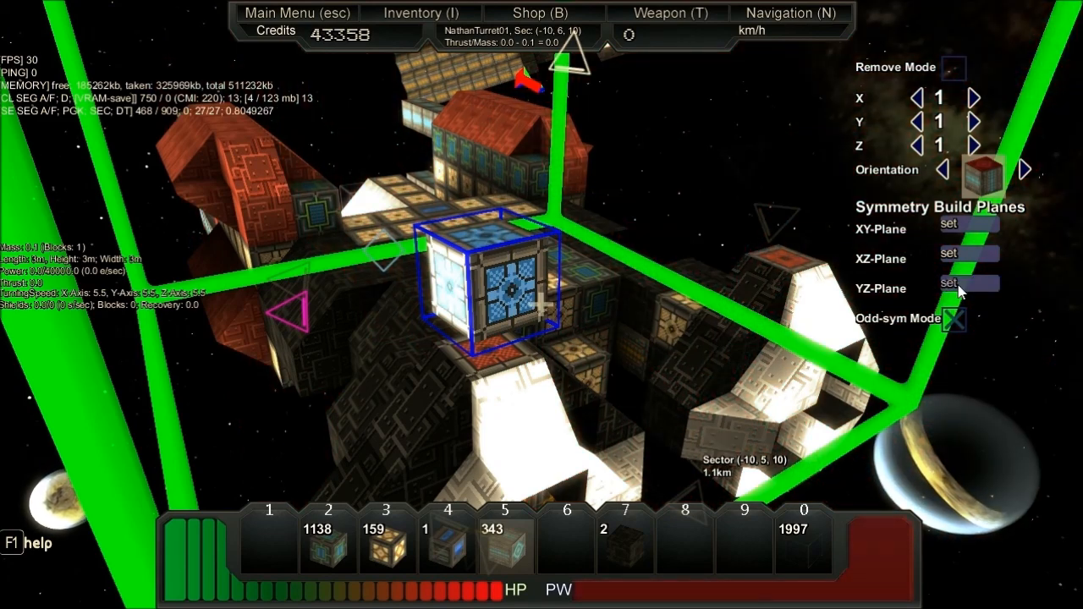
left_click(947, 283)
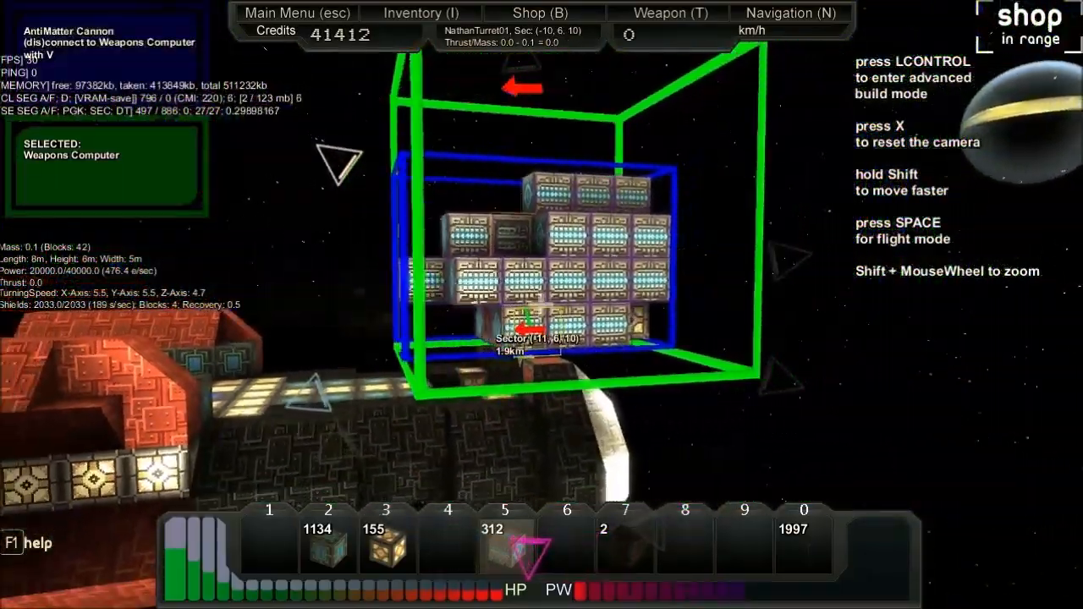
Link NathanTurret01's AntiMatter cannon blocks to its Weapons Computer.
key("space")
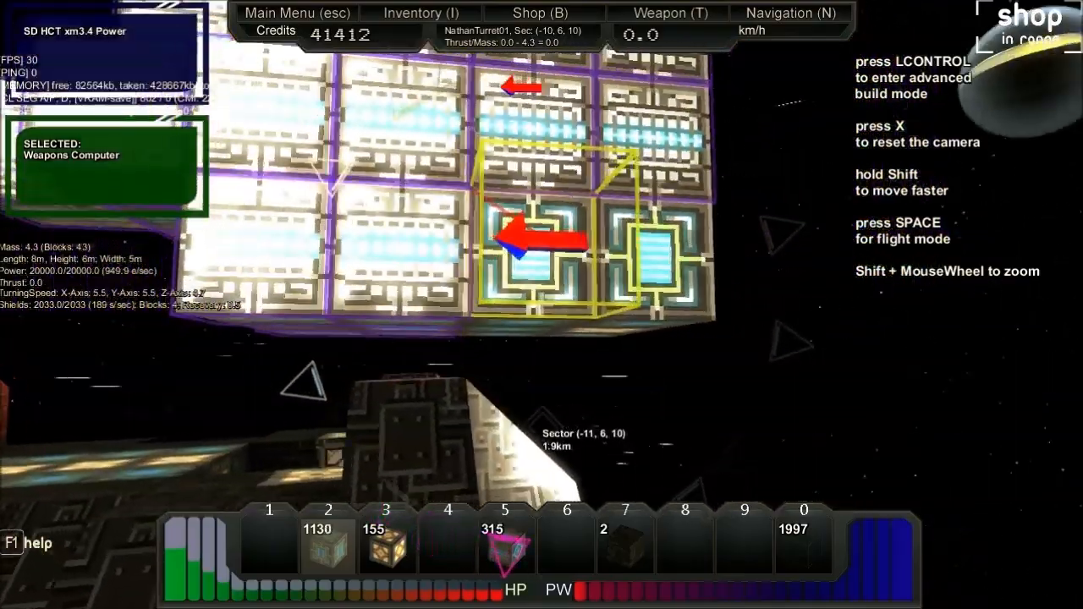
Leave build mode once NathanTurret01's final power block brings it to 43 blocks.
key("space")
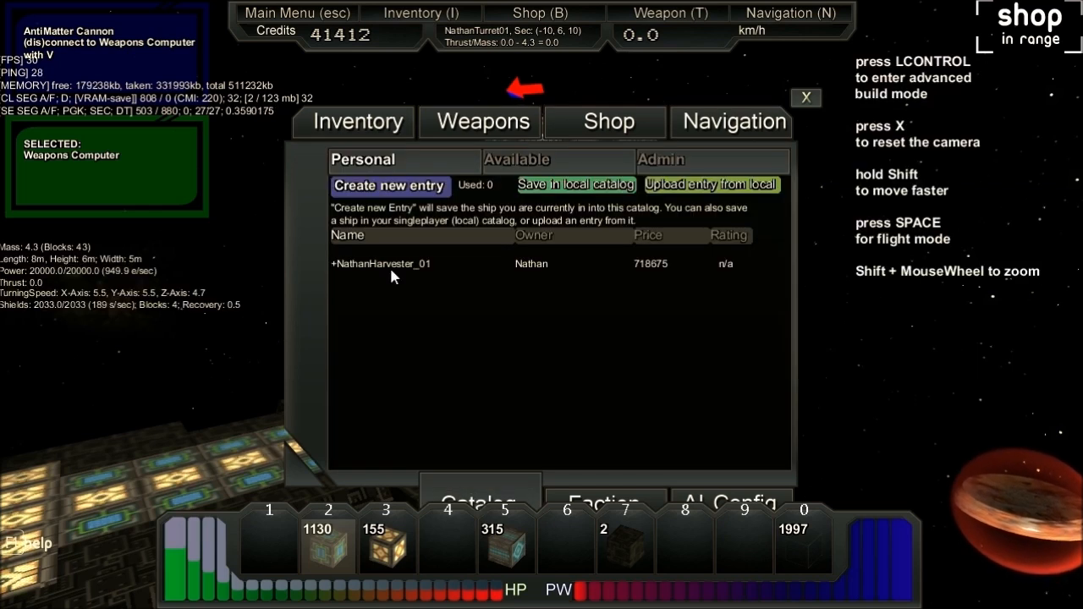
mouse_move(388, 184)
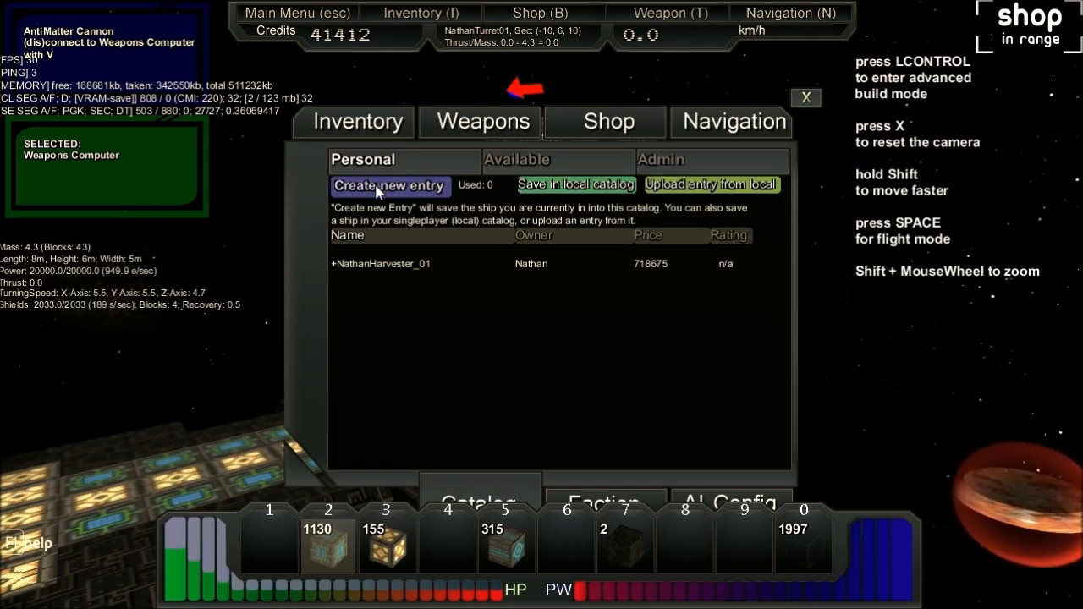
Save the current turret to the catalog as blueprint NathanTurret01.
left_click(388, 185)
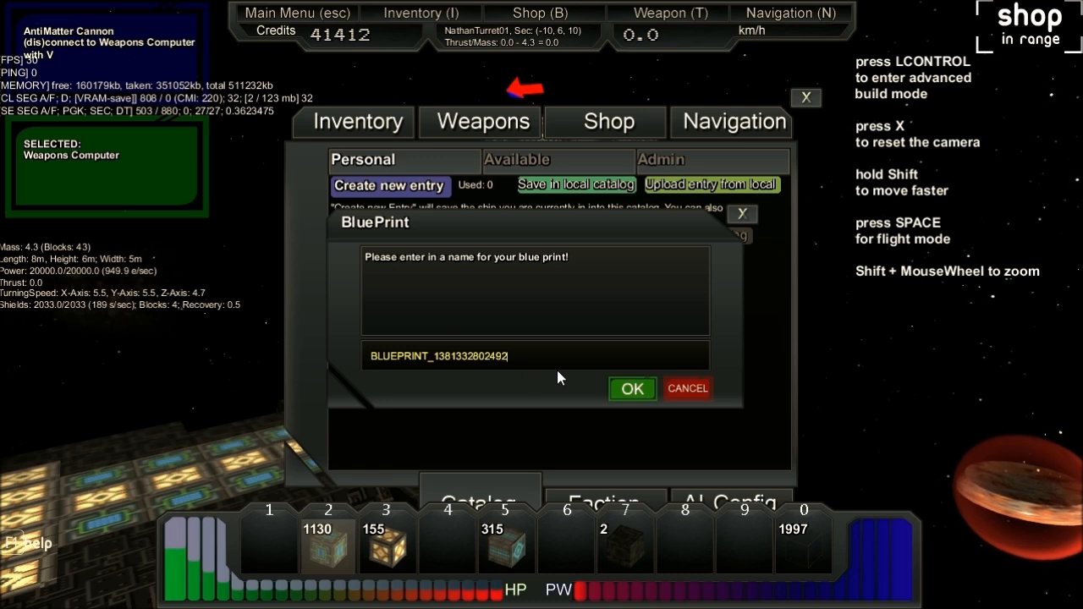
type("NathanTurret")
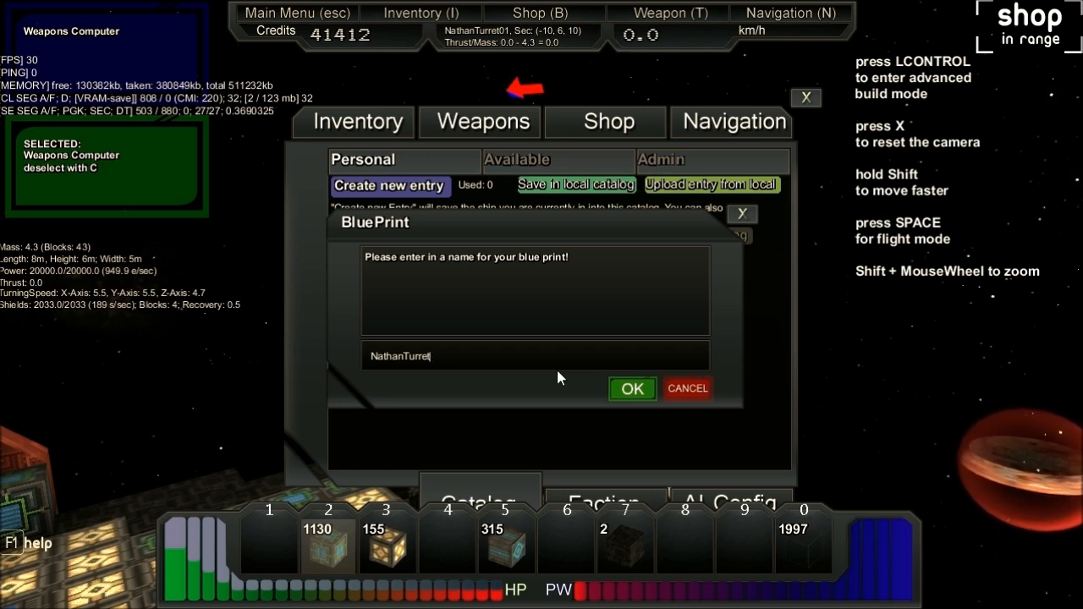
type("01")
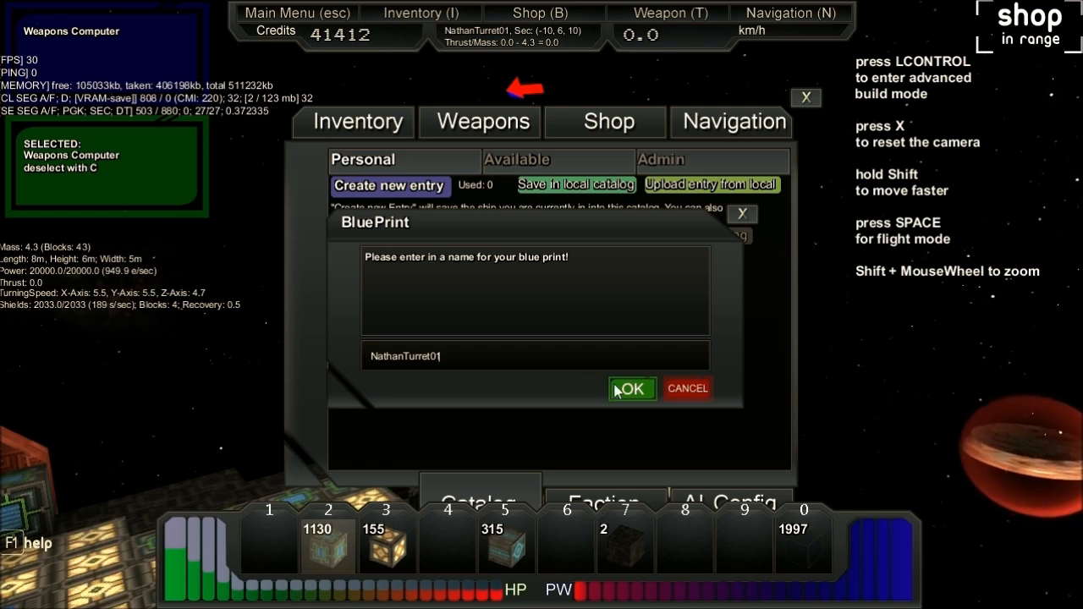
left_click(631, 388)
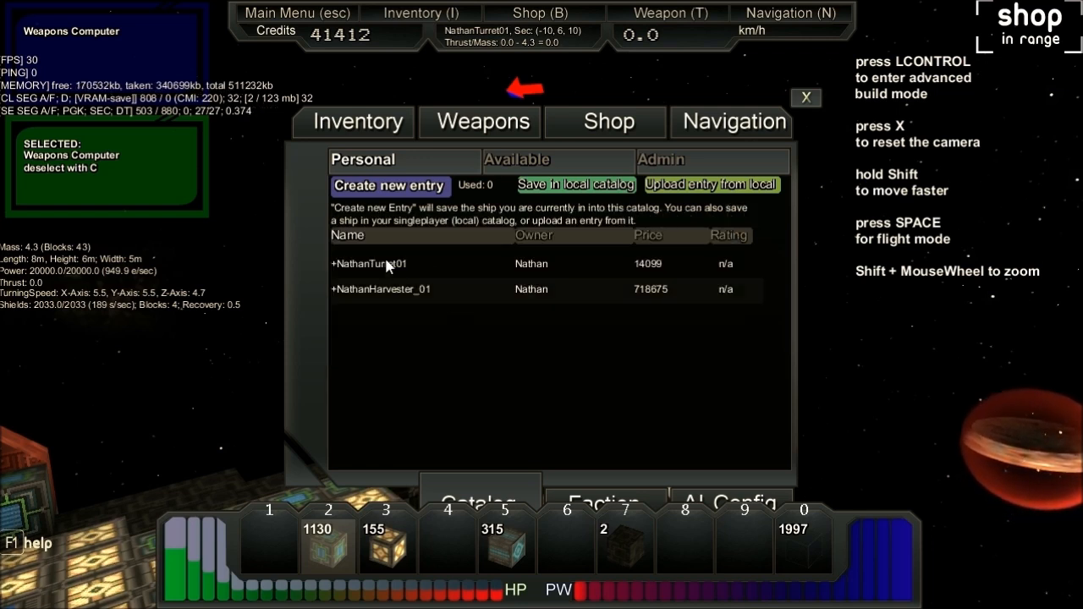
Buy a copy of NathanTurret01 named NathanTurret02, dropping credits to 27,313.
left_click(370, 263)
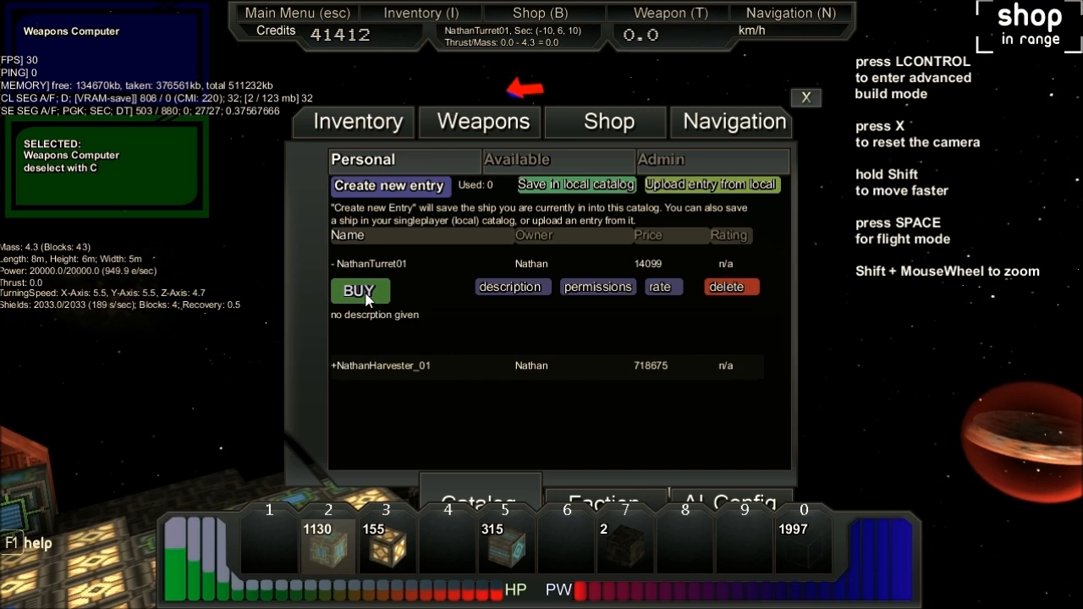
mouse_move(613, 264)
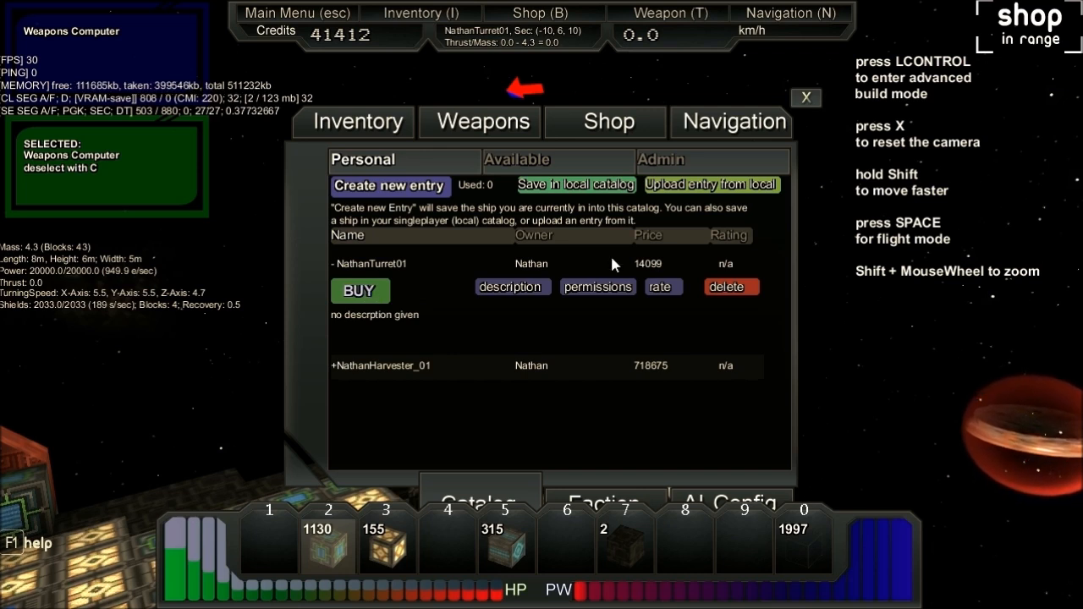
mouse_move(641, 272)
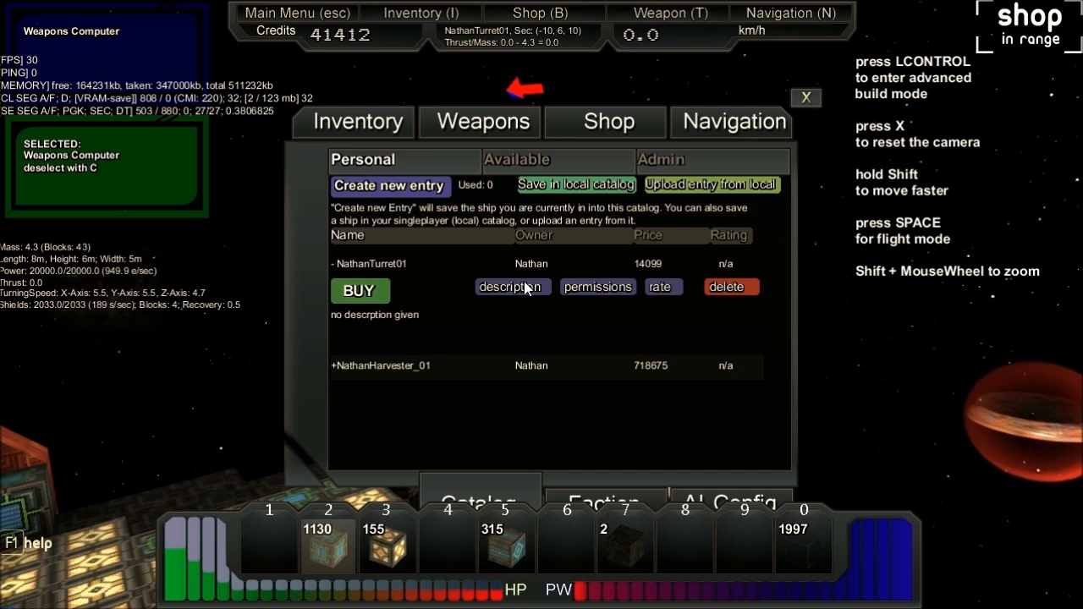
left_click(390, 184)
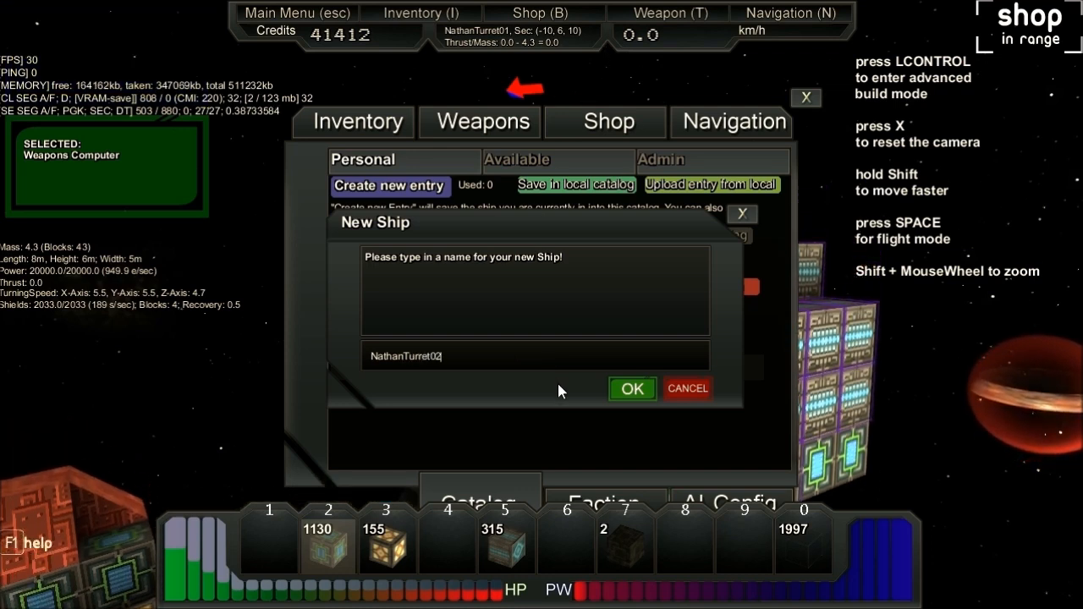
left_click(632, 389)
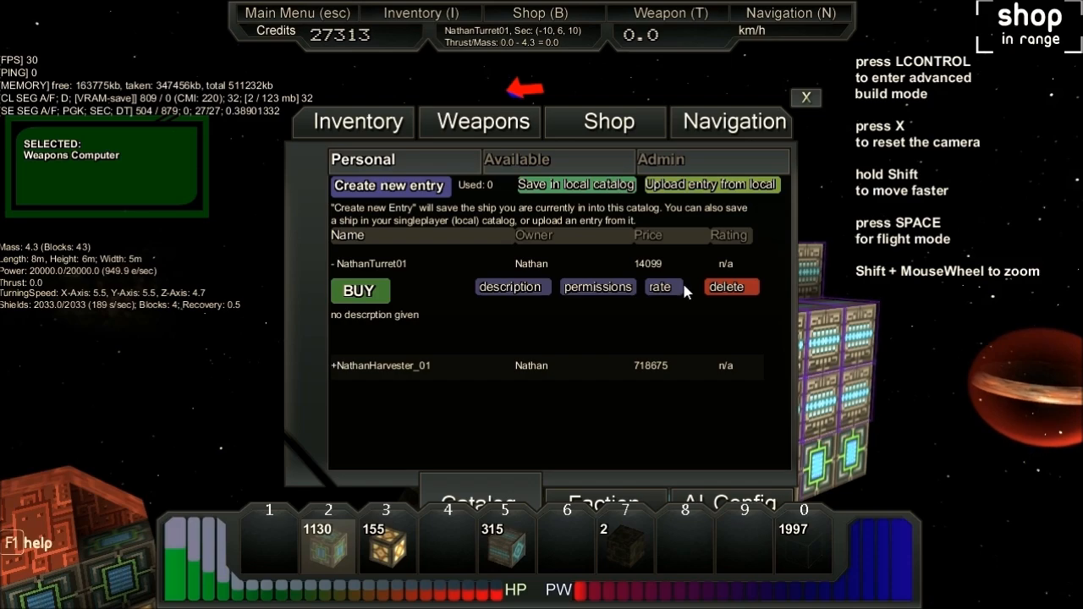
Board the NathanTurret02 core and switch it to build mode.
left_click(804, 98)
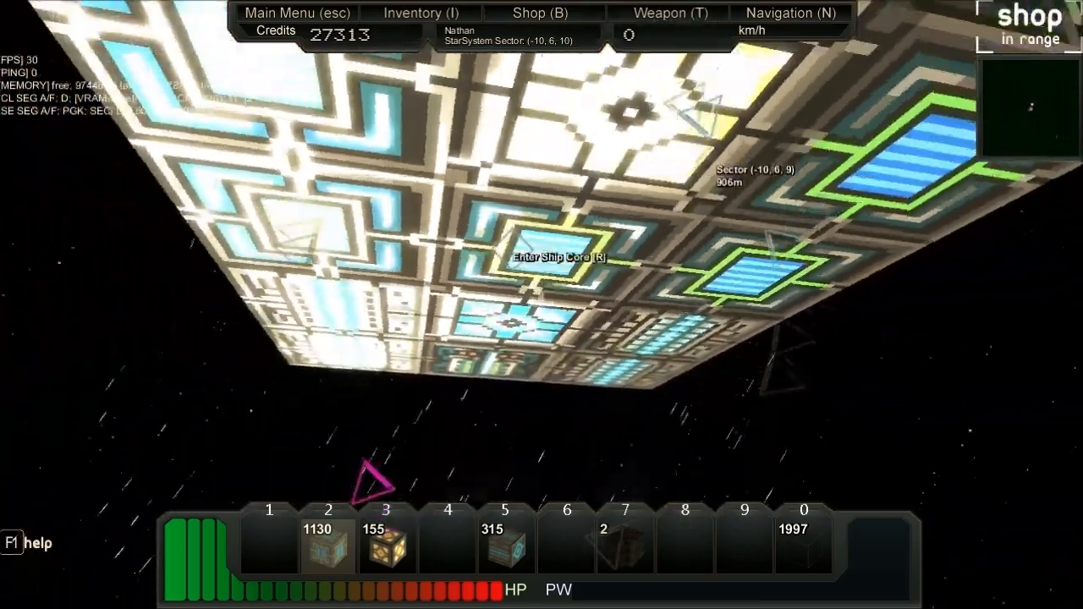
key("r")
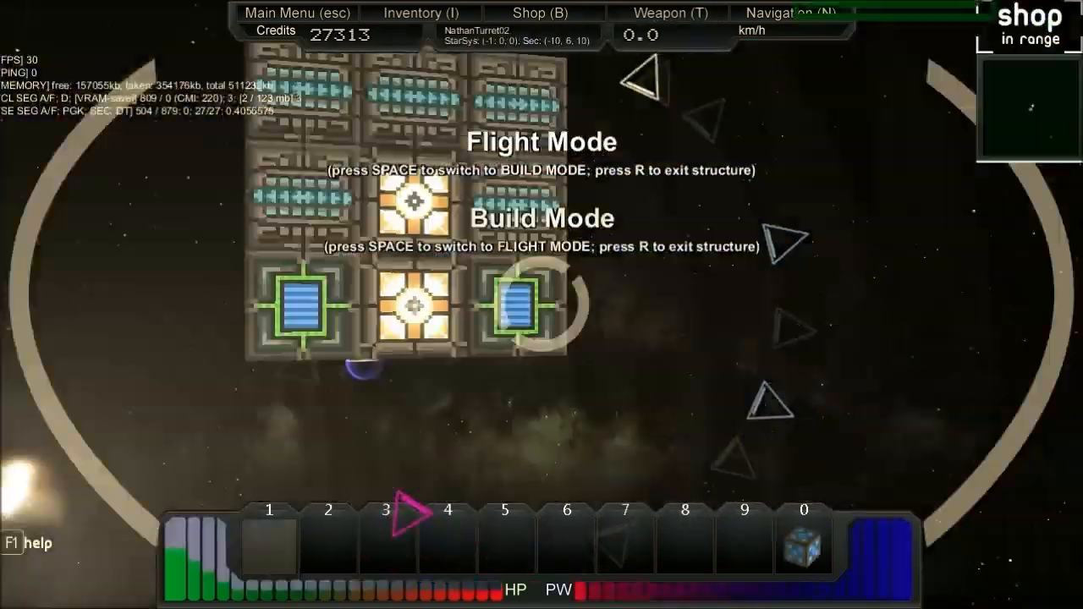
key("space")
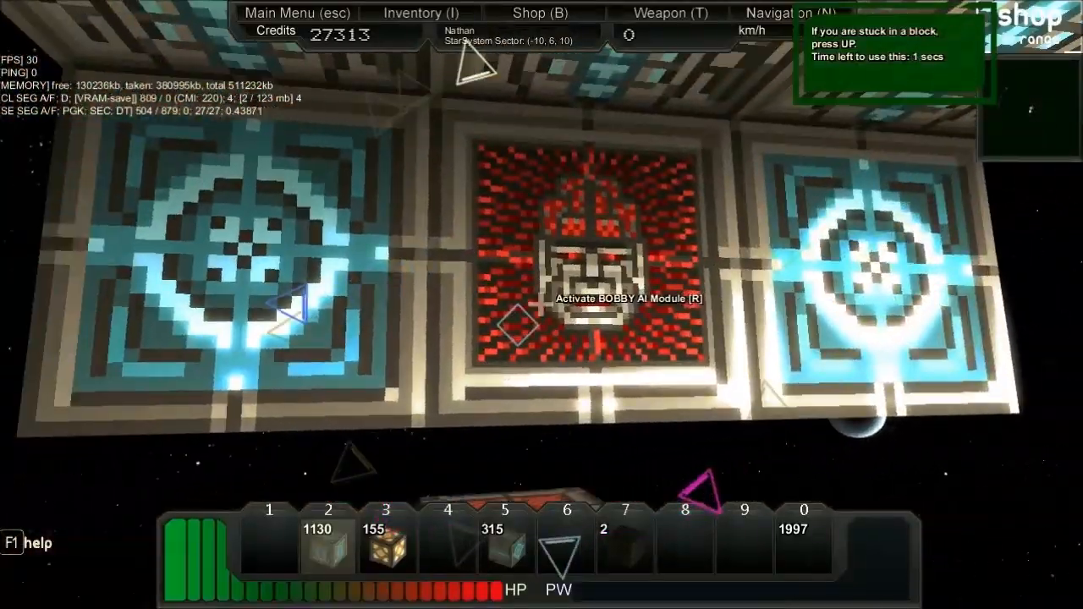
Set NathanTurret01's AI type to Turret, enable it, then configure NathanTurret02's AI.
key("r")
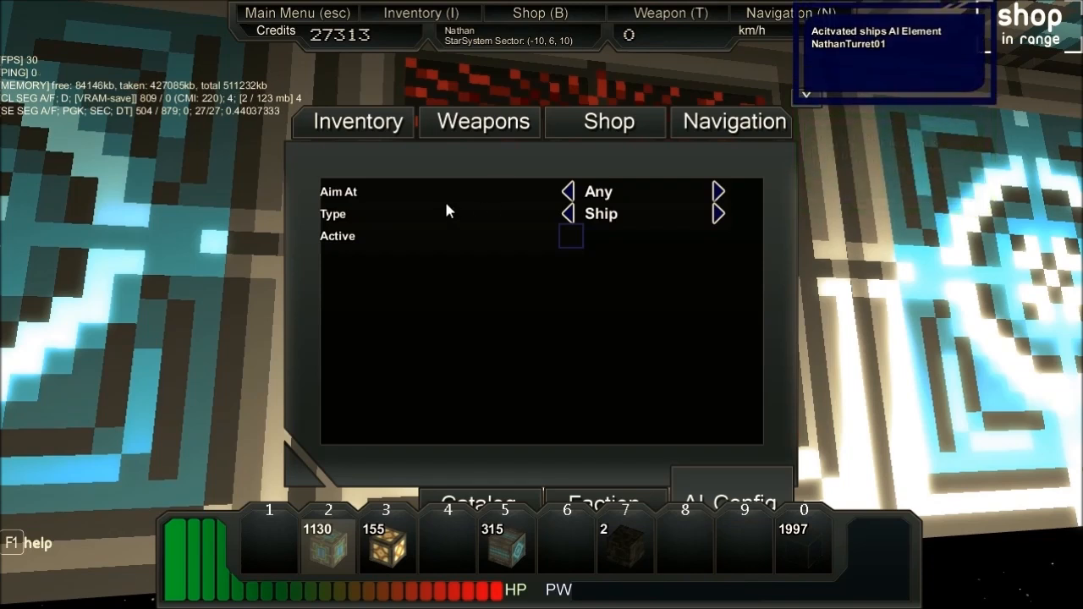
mouse_move(615, 193)
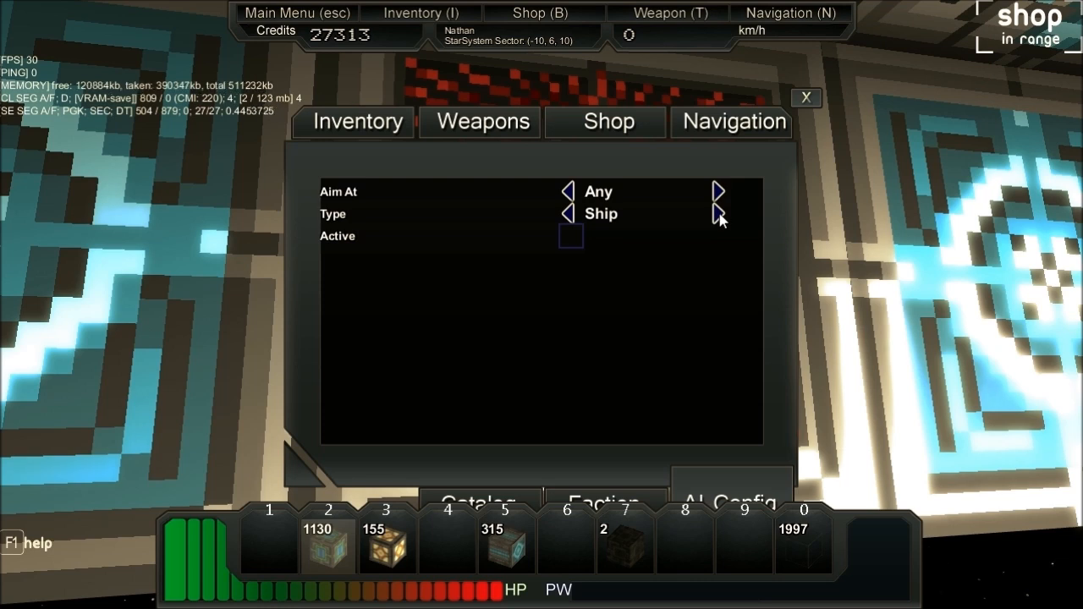
left_click(718, 214)
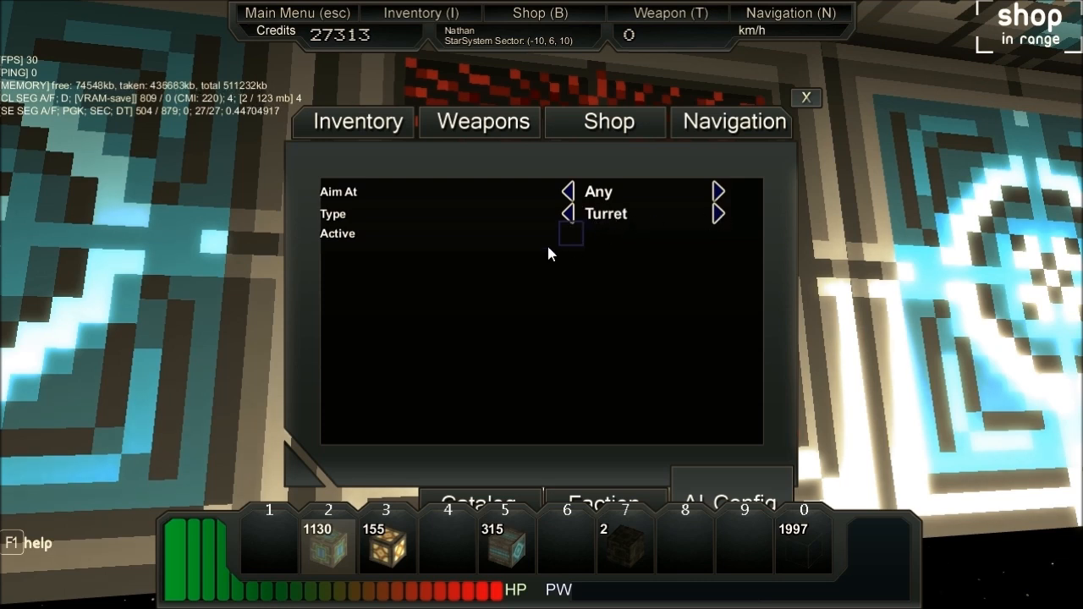
left_click(569, 233)
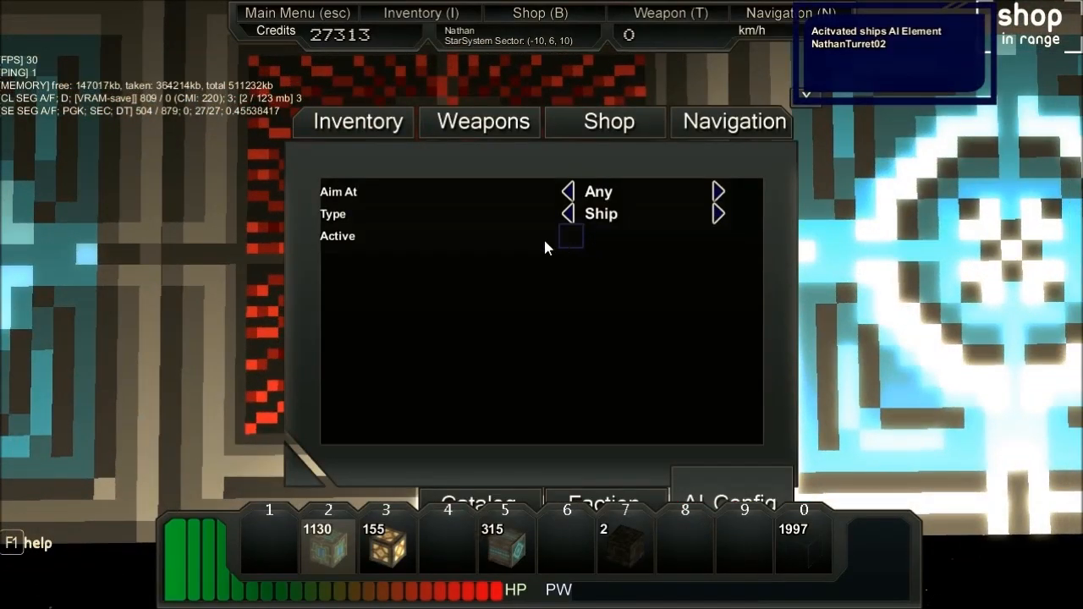
left_click(569, 236)
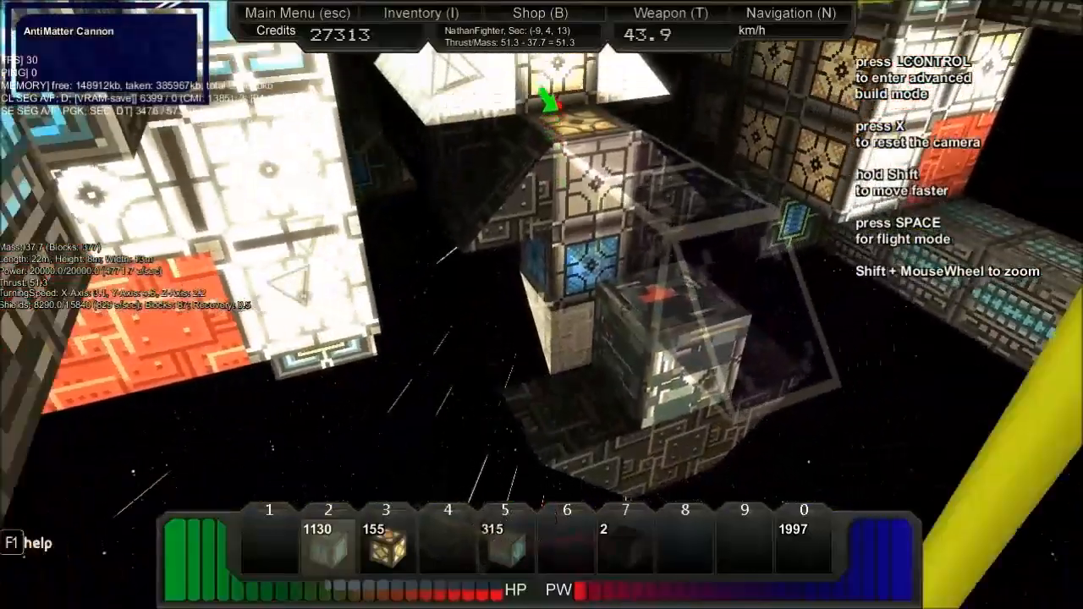
Show the navigation list with NathanFighter and the Pirates MOB ship about 458 m away.
key("space")
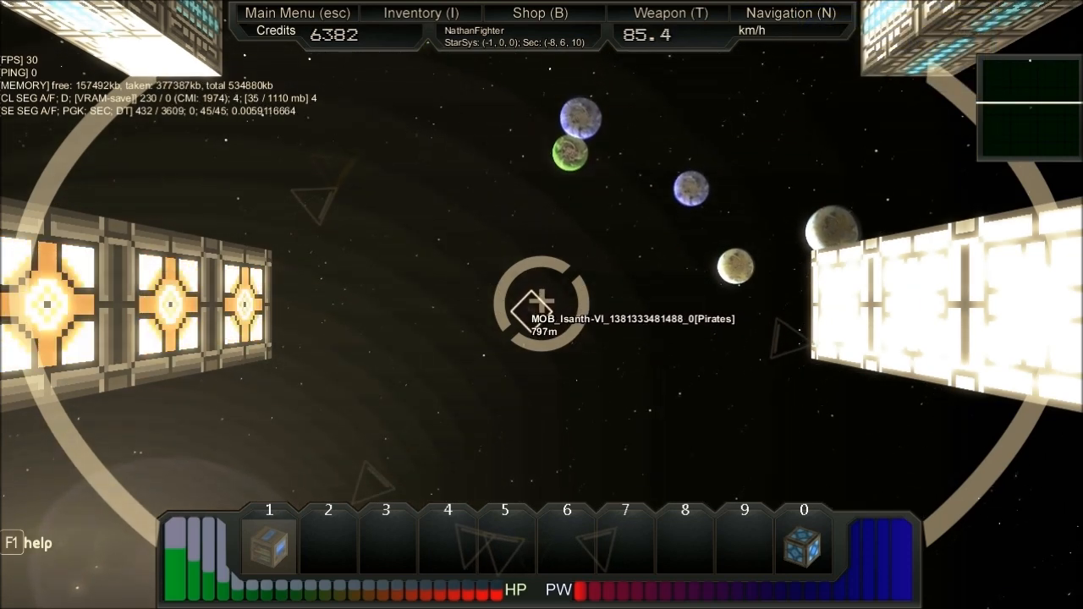
left_click(789, 11)
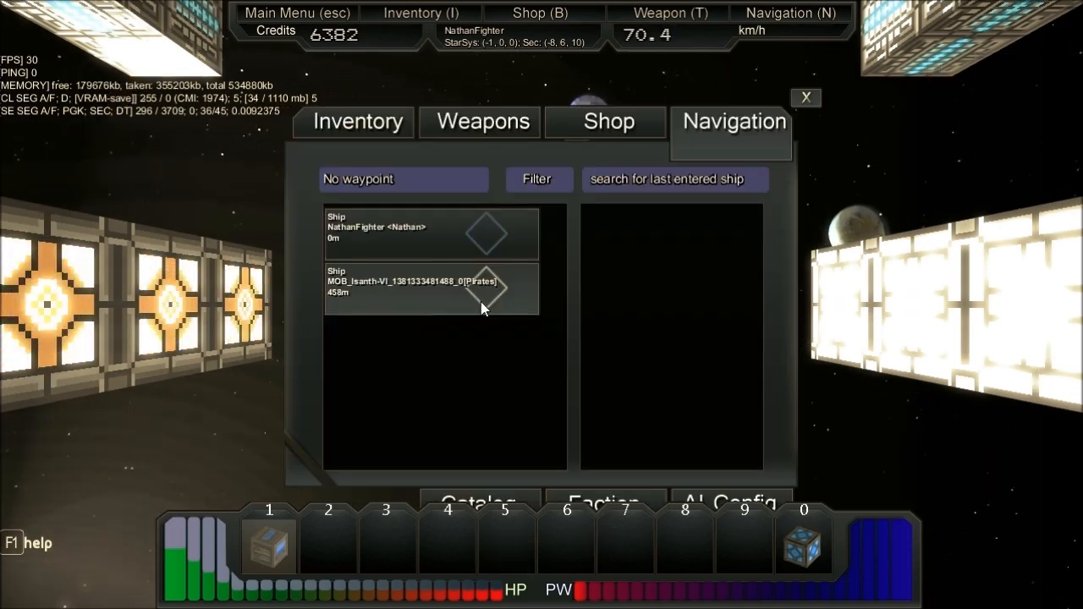
Select the pirate ship from the navigation list before flying over to its core.
left_click(804, 98)
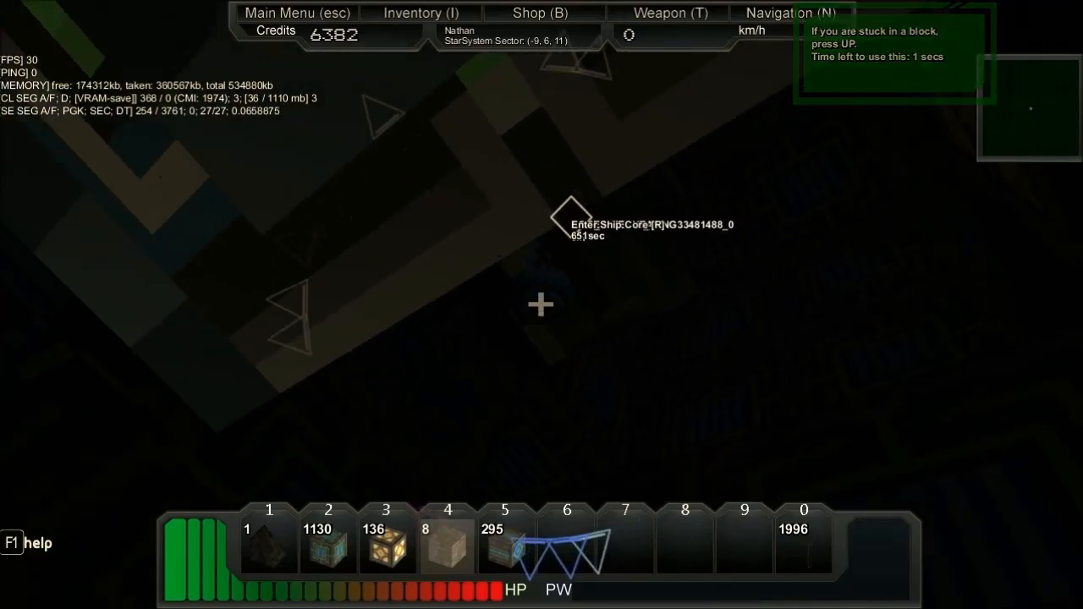
Take control of the pirate ship's core and switch to build mode.
key("r")
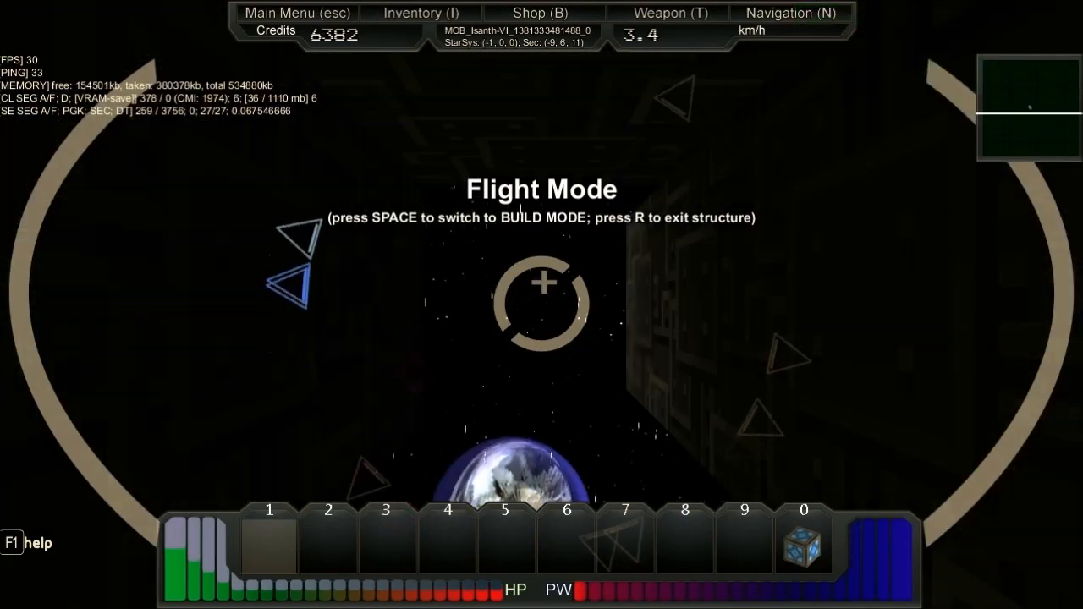
key("space")
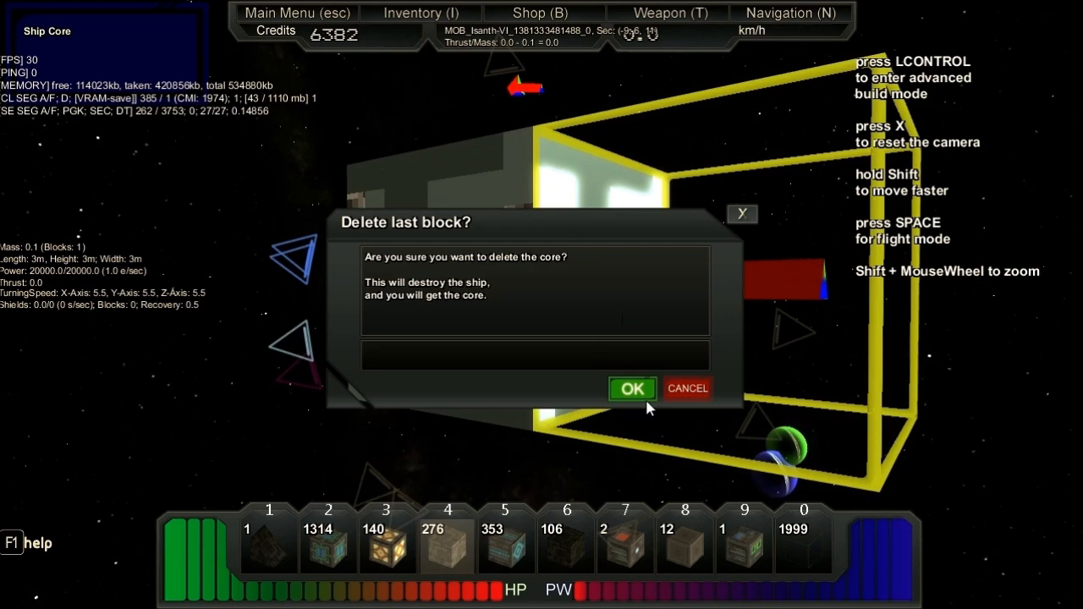
Confirm deleting the pirate core to destroy the ship and collect it.
left_click(631, 389)
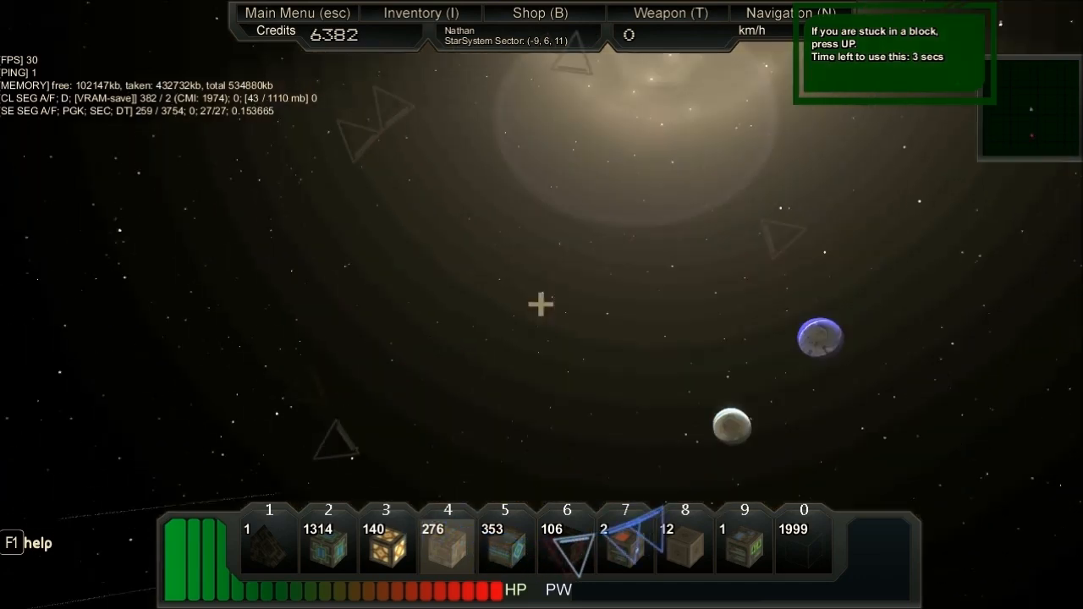
left_click(790, 12)
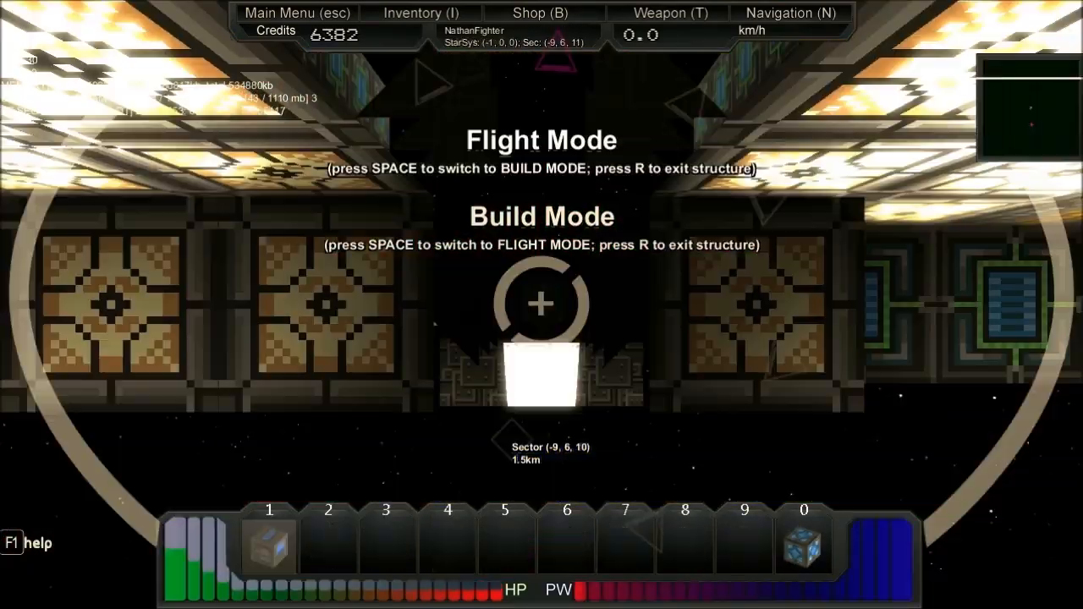
key("space")
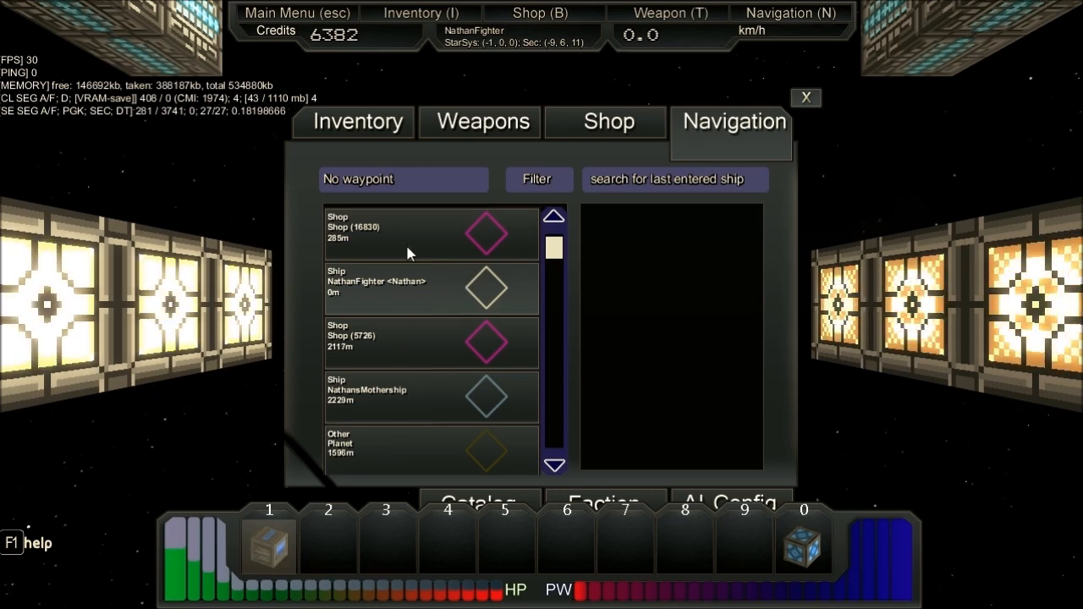
left_click(805, 97)
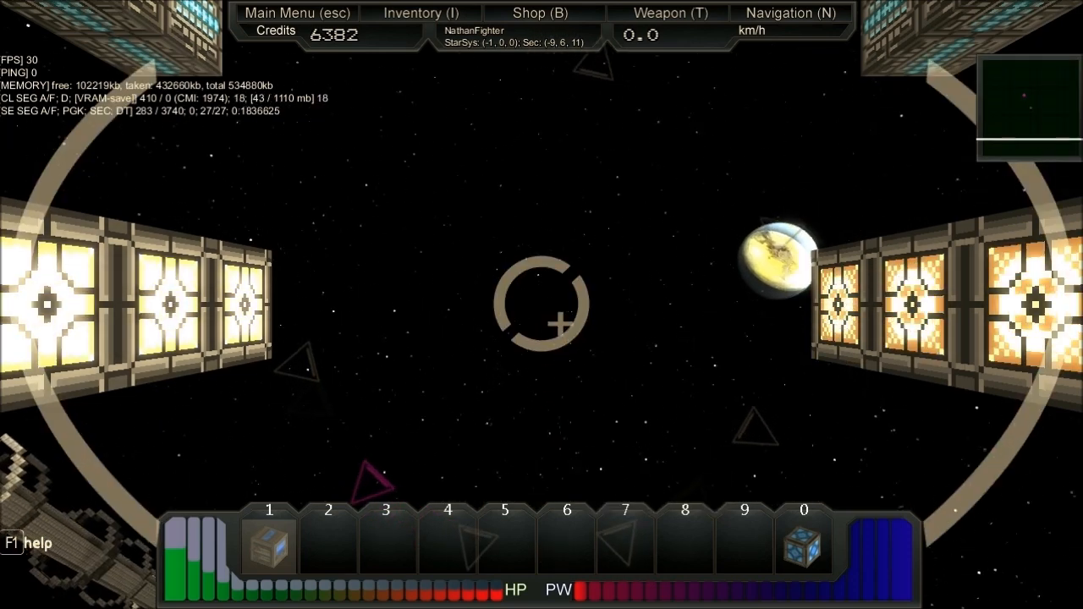